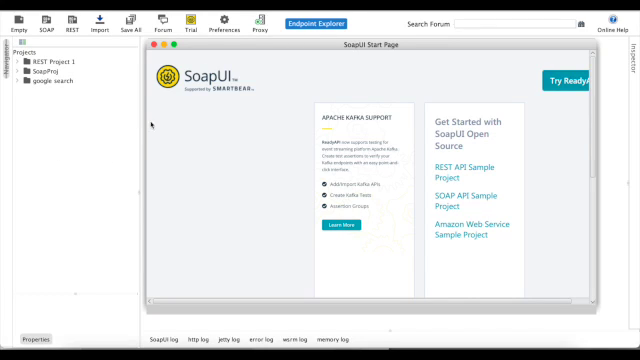
{"action": "mouse_move", "coordinate": [48, 20]}
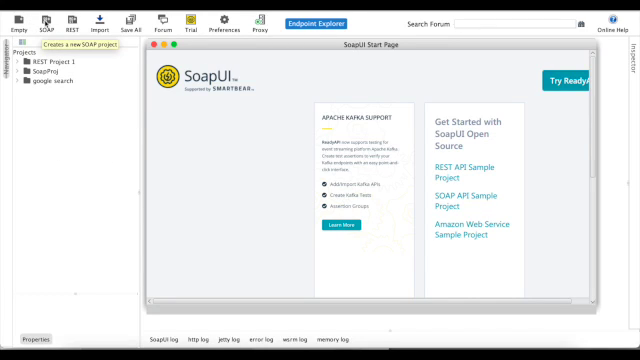
Step: Bring up the New SOAP Project dialog, dismissing it once and reopening it
{"action": "left_click", "coordinate": [48, 20]}
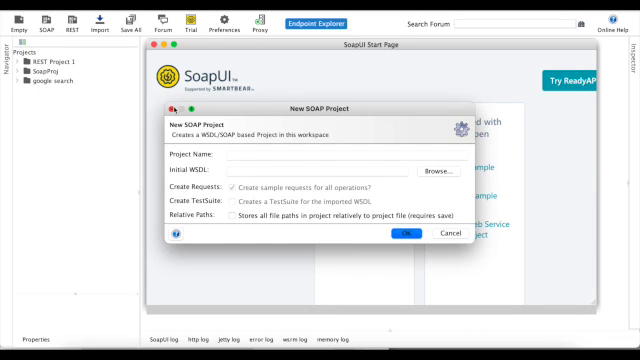
{"action": "left_click", "coordinate": [456, 232]}
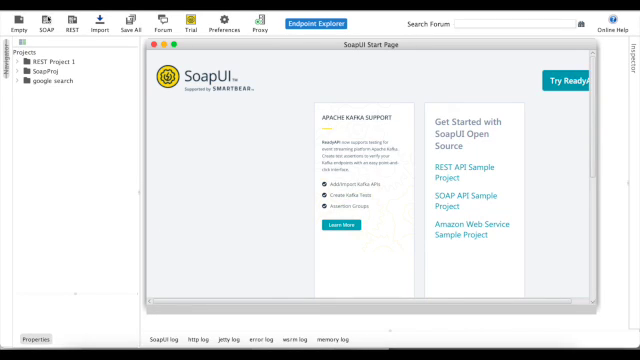
{"action": "left_click", "coordinate": [46, 20]}
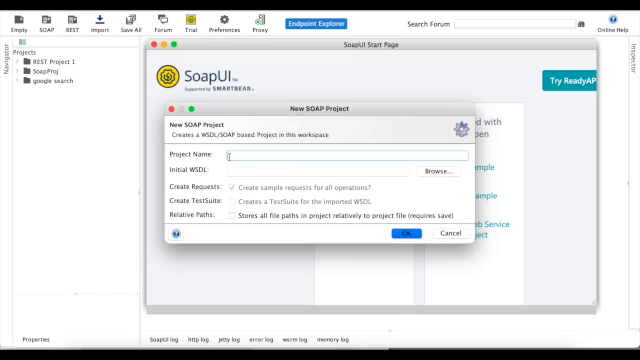
{"action": "type", "text": "Calculater"}
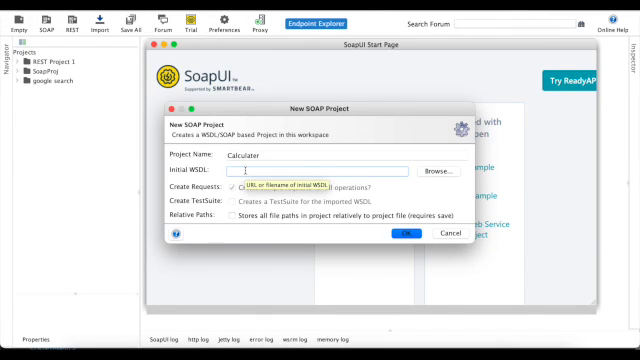
{"action": "type", "text": "http://www.dneonline.com/calculator.asmx?WSDL"}
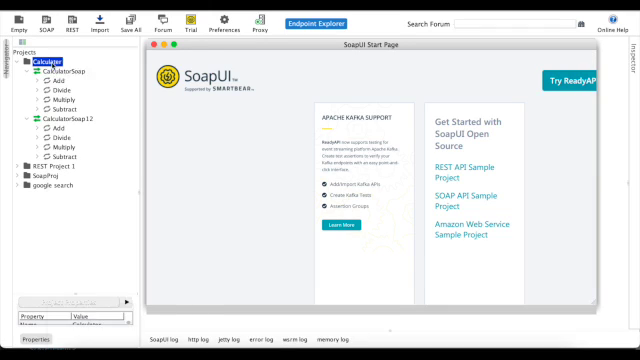
Step: Expand CalculatorSoap12's Add operation in the Navigator to reveal Request 1
{"action": "right_click", "coordinate": [38, 64]}
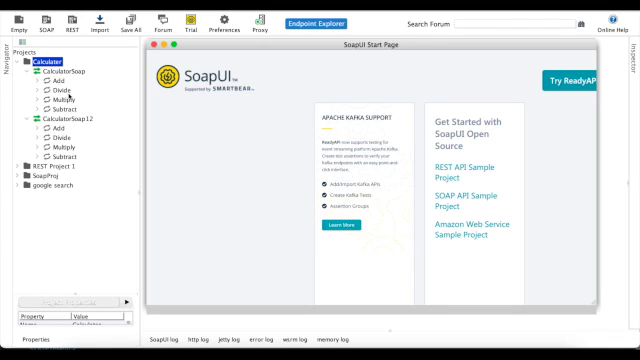
{"action": "left_click", "coordinate": [22, 72]}
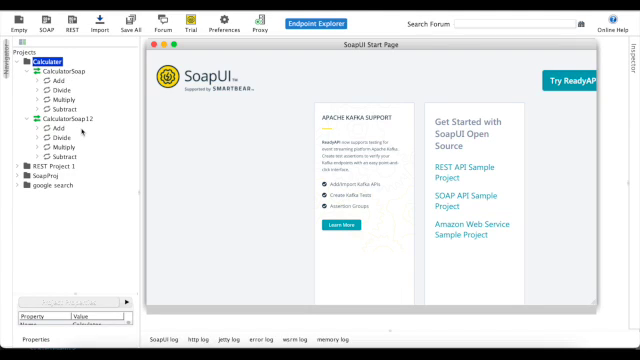
{"action": "left_click", "coordinate": [24, 72]}
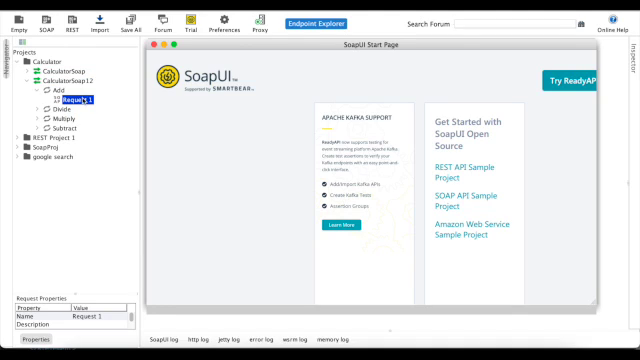
Step: Fill Add Request 1 with the value 13 and send it to get an AddResult
{"action": "double_click", "coordinate": [72, 100]}
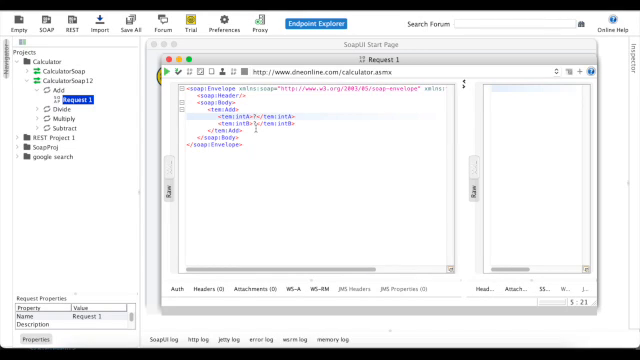
{"action": "type", "text": "13"}
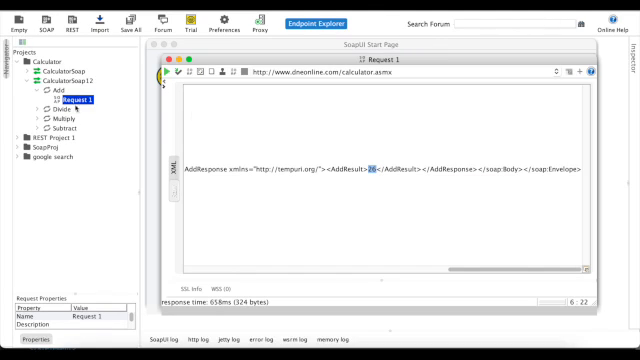
{"action": "mouse_move", "coordinate": [84, 128]}
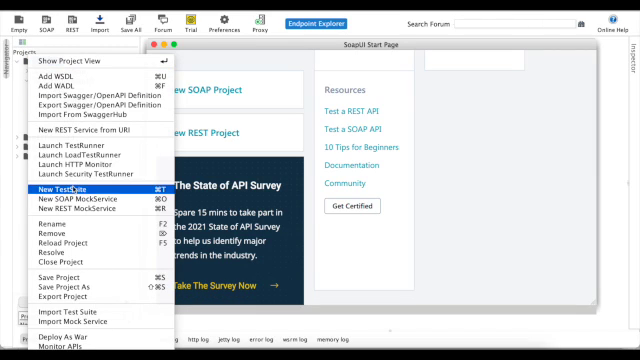
Step: Create TestSuite 1 in the Calculator project, accepting the default name
{"action": "left_click", "coordinate": [64, 188]}
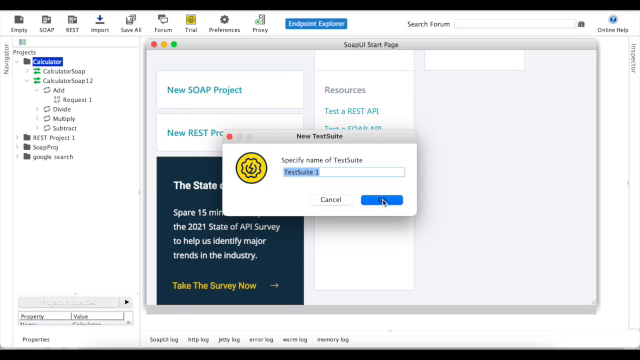
{"action": "left_click", "coordinate": [380, 200]}
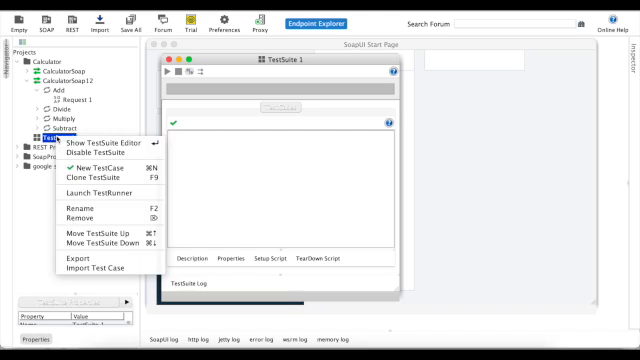
{"action": "mouse_move", "coordinate": [96, 156]}
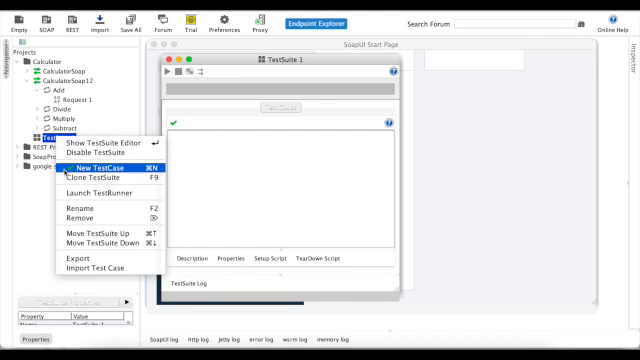
Step: Create a test case named addition in TestSuite 1
{"action": "left_click", "coordinate": [84, 164]}
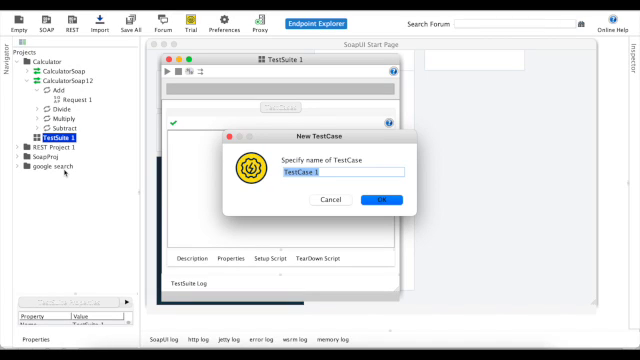
{"action": "type", "text": "add"}
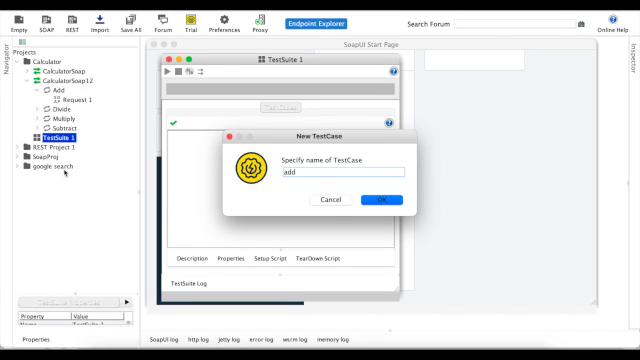
{"action": "type", "text": "ition"}
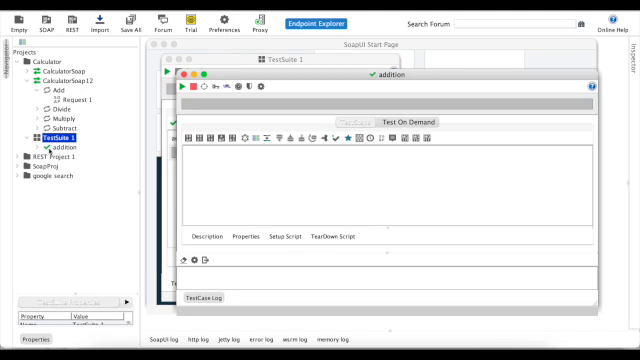
Step: Add a SOAP request step named addition using CalculatorSoap12's Add operation
{"action": "left_click", "coordinate": [30, 148]}
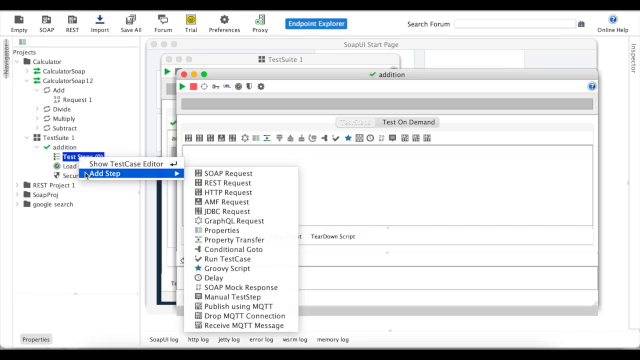
{"action": "mouse_move", "coordinate": [232, 174]}
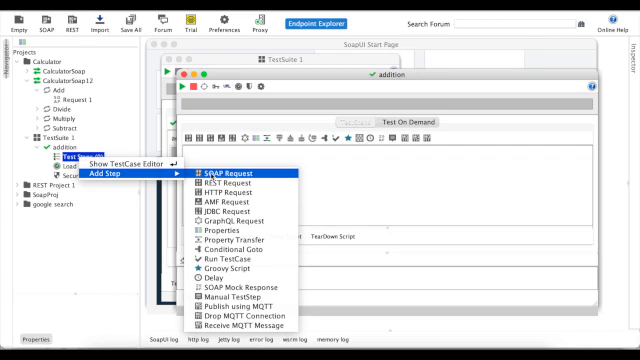
{"action": "left_click", "coordinate": [214, 170]}
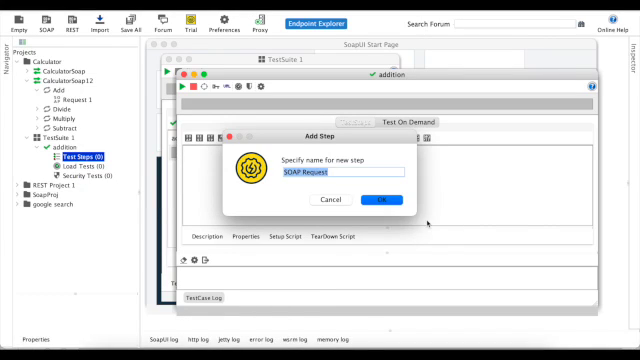
{"action": "type", "text": "ad"}
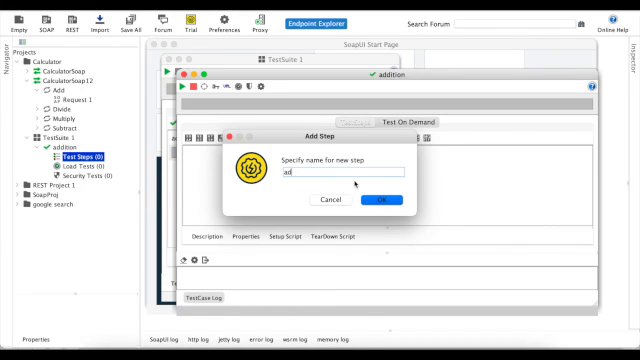
{"action": "type", "text": "dtion"}
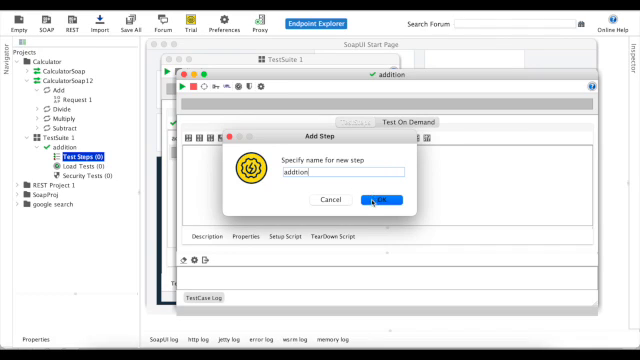
{"action": "left_click", "coordinate": [380, 200]}
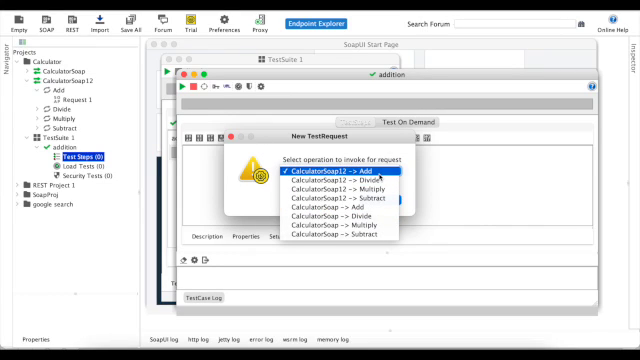
{"action": "mouse_move", "coordinate": [340, 176]}
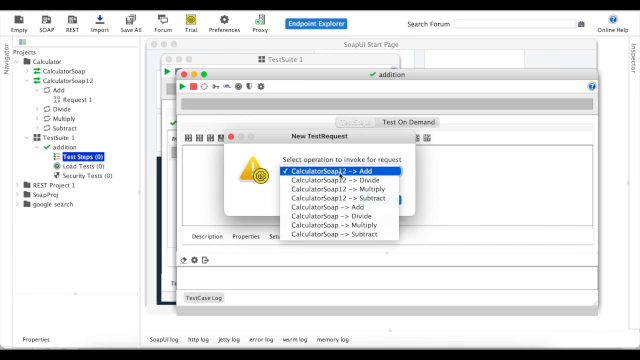
{"action": "mouse_move", "coordinate": [348, 174]}
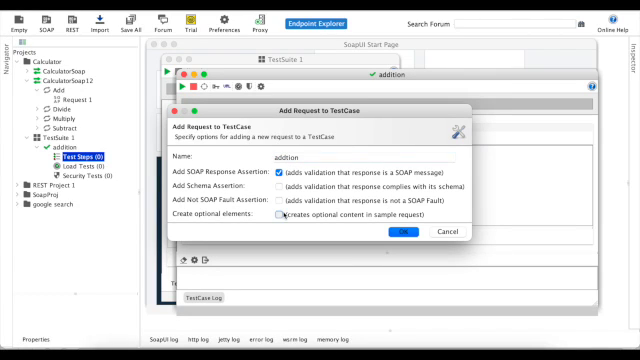
{"action": "left_click", "coordinate": [280, 218]}
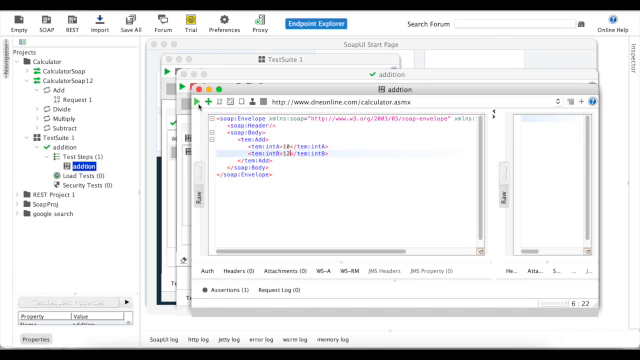
{"action": "mouse_move", "coordinate": [208, 100]}
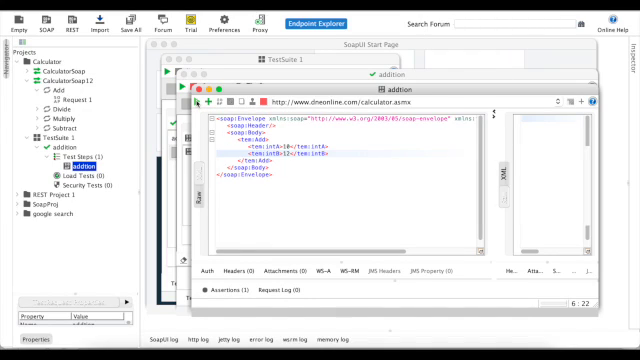
Step: Start adding an assertion to the addition request step
{"action": "left_click", "coordinate": [208, 100]}
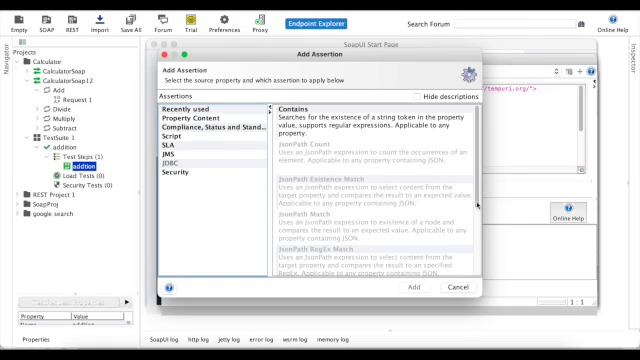
Step: Add a Not Contains assertion checking the response for null
{"action": "scroll", "scroll_direction": "down", "scroll_amount": 3}
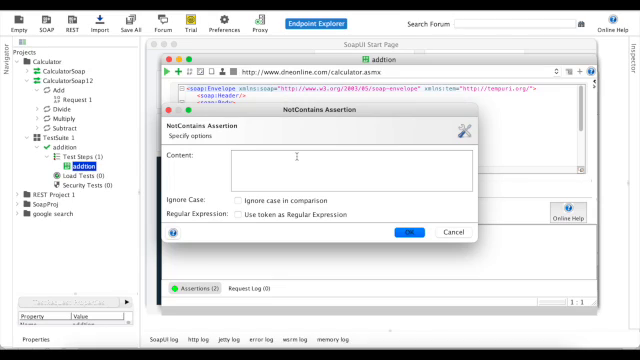
{"action": "type", "text": "null"}
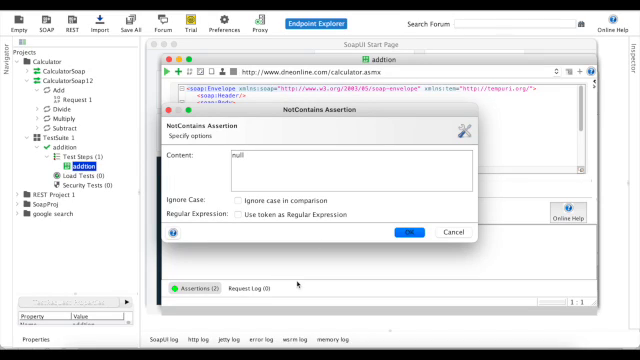
{"action": "left_click", "coordinate": [434, 232]}
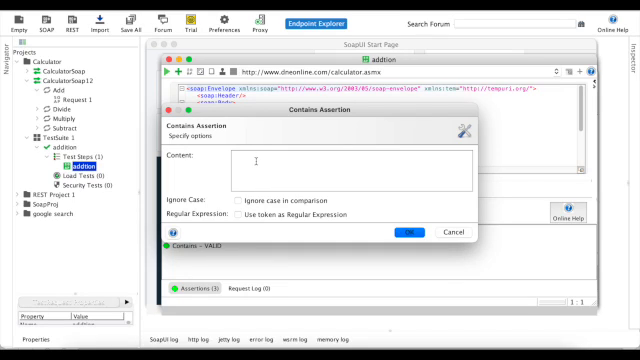
Step: Add two Contains assertions checking the response for 56 and 22
{"action": "type", "text": "56"}
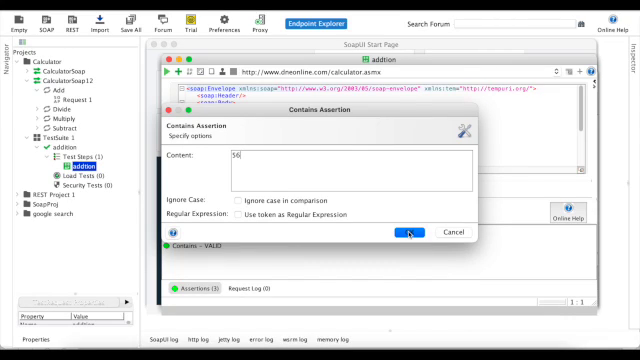
{"action": "left_click", "coordinate": [406, 232]}
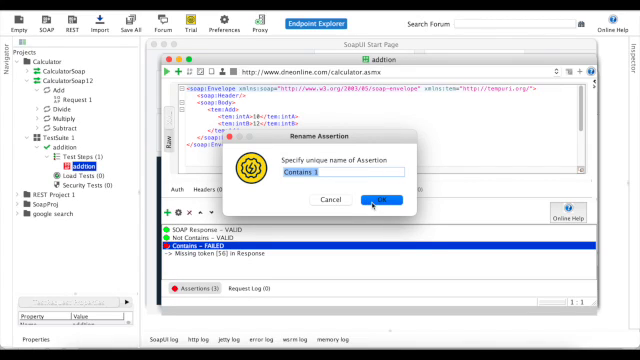
{"action": "left_click", "coordinate": [386, 200]}
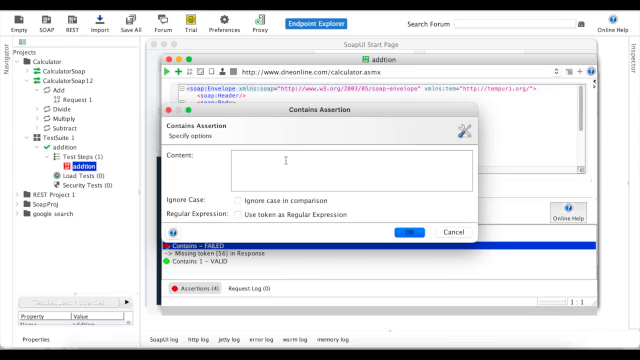
{"action": "type", "text": "22"}
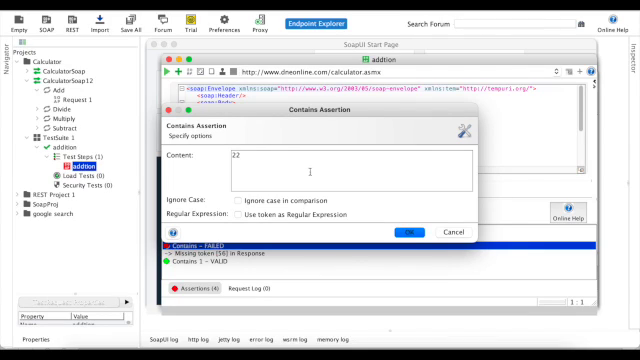
{"action": "left_click", "coordinate": [404, 232]}
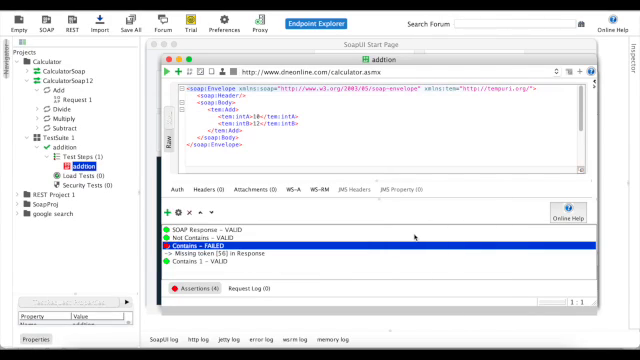
{"action": "mouse_move", "coordinate": [200, 268]}
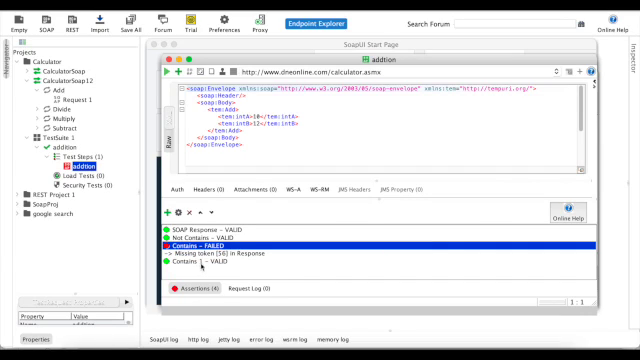
Step: Browse the SLA category's Response SLA assertion in the Add Assertion chooser
{"action": "left_click", "coordinate": [200, 268]}
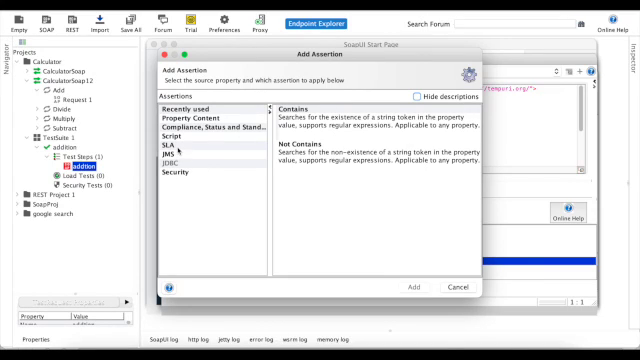
{"action": "left_click", "coordinate": [164, 136]}
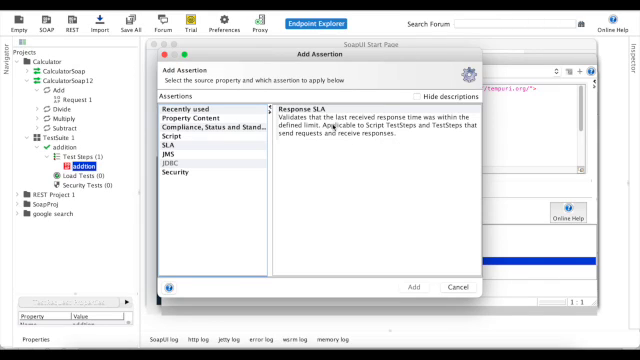
{"action": "mouse_move", "coordinate": [304, 180]}
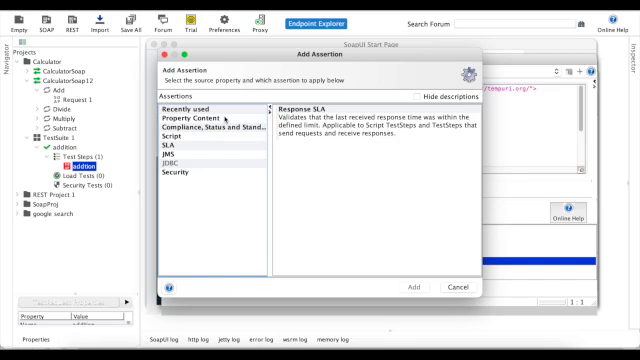
{"action": "mouse_move", "coordinate": [204, 128]}
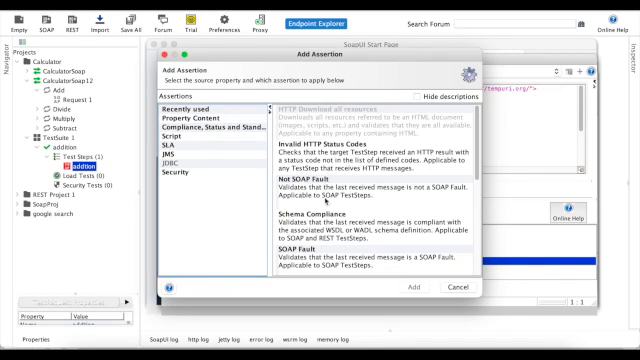
{"action": "mouse_move", "coordinate": [332, 204]}
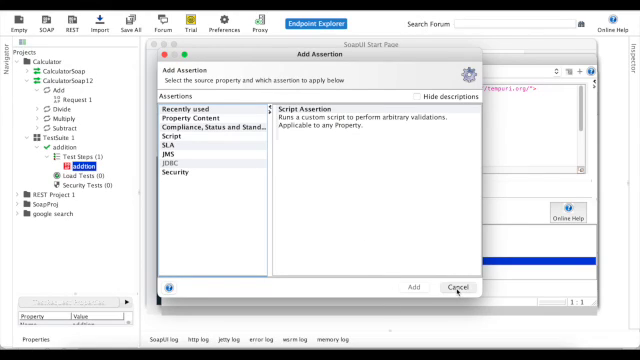
Step: Dismiss the Add Assertion chooser without adding an assertion
{"action": "left_click", "coordinate": [456, 288]}
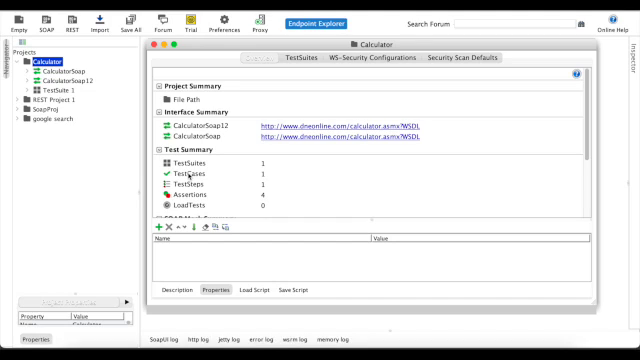
{"action": "mouse_move", "coordinate": [192, 176]}
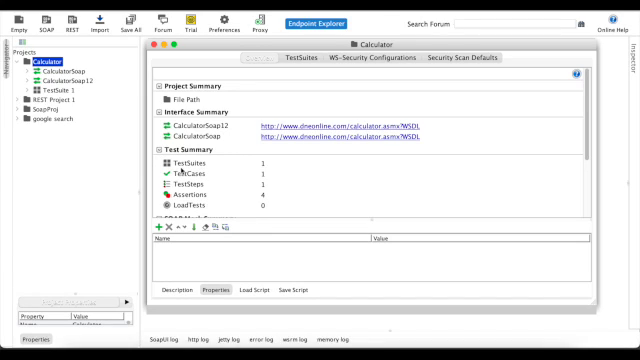
{"action": "mouse_move", "coordinate": [192, 178]}
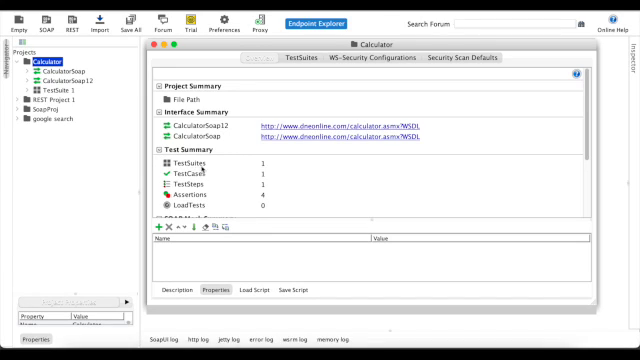